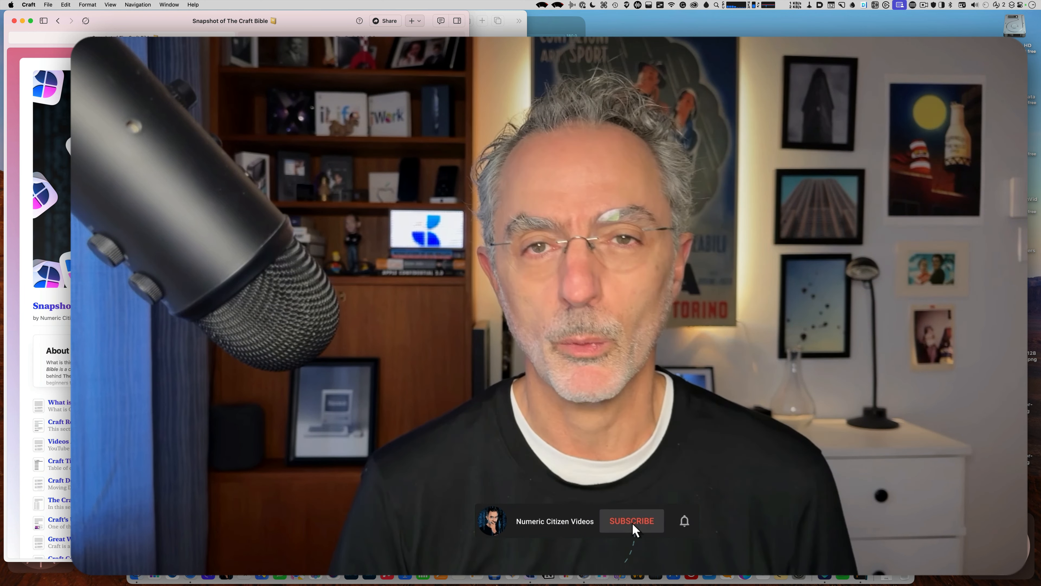
# Scroll past the Guestbook and open The Craft Bible Update History & Future Improvements card.
pyautogui.click(631, 520)
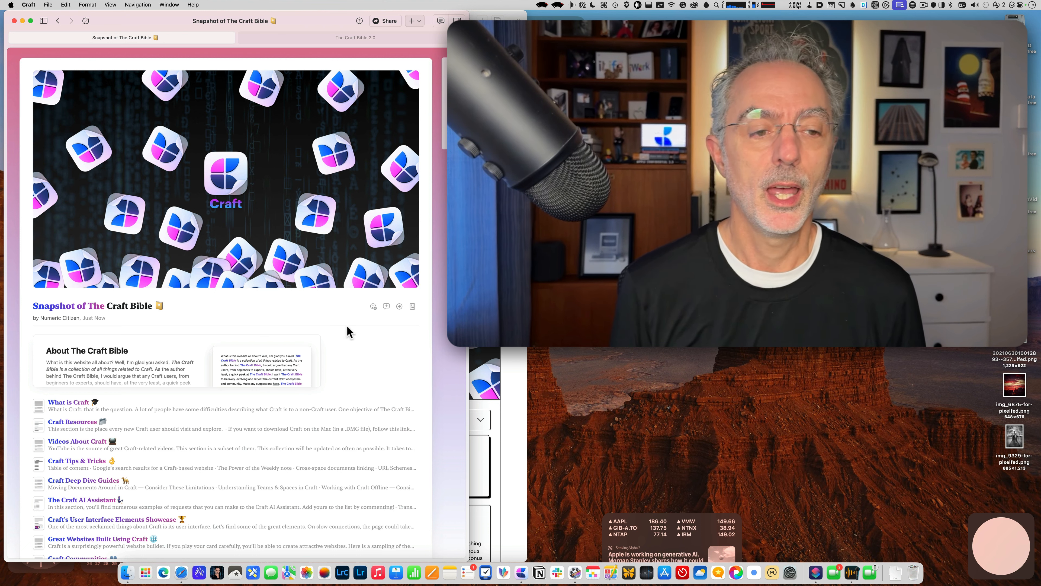
pyautogui.scroll(-3)
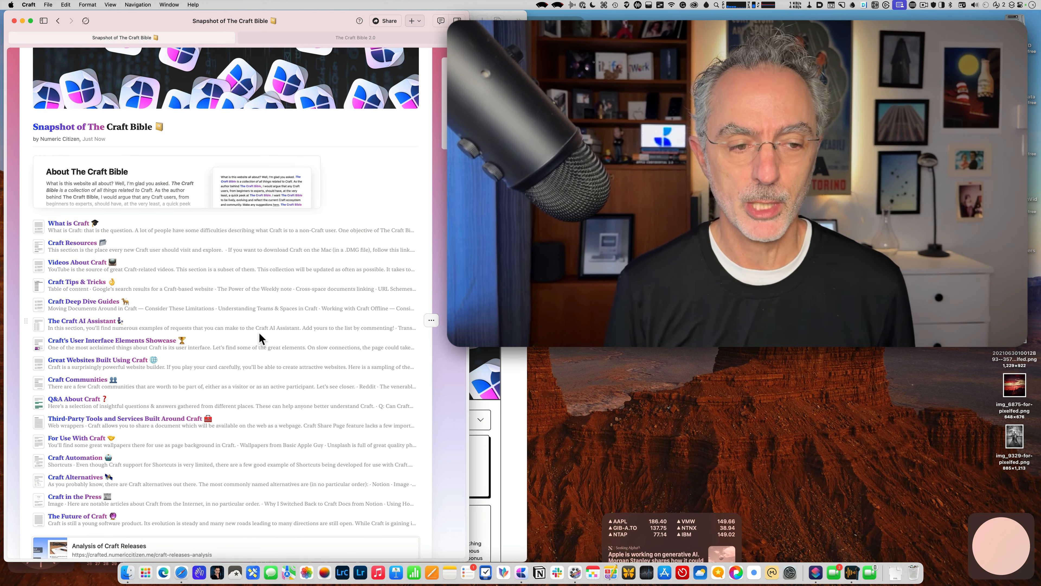
pyautogui.scroll(-3)
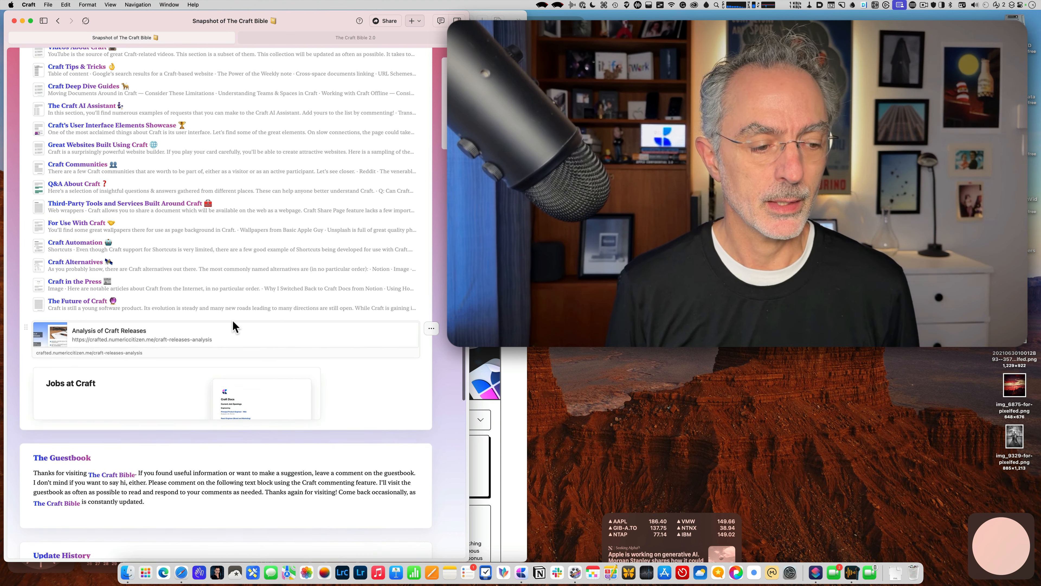
pyautogui.scroll(-3)
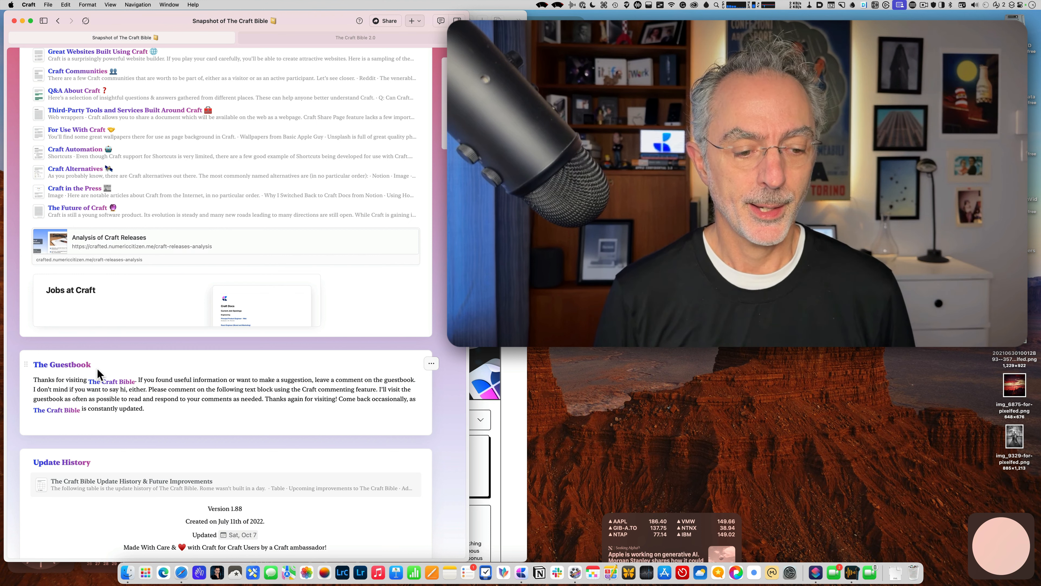
pyautogui.scroll(-3)
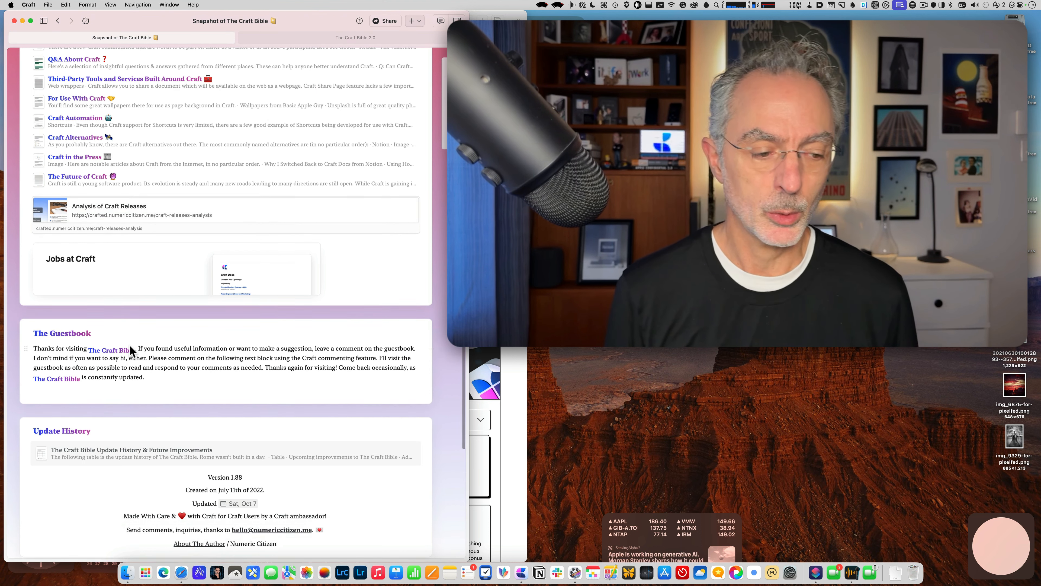
pyautogui.click(131, 450)
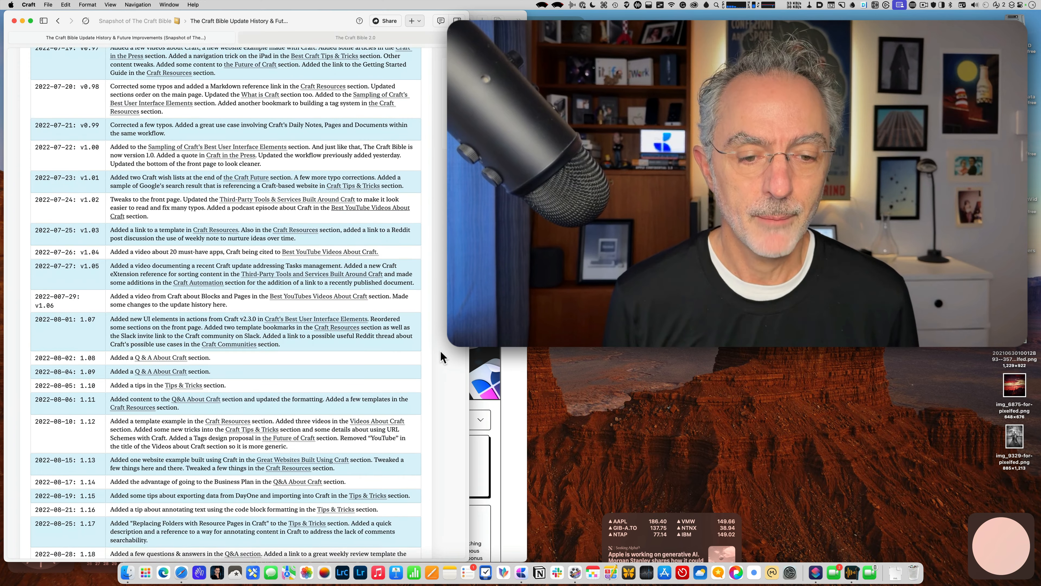
# Scroll through the dated update history table down to the late-2023 entries.
pyautogui.scroll(-3)
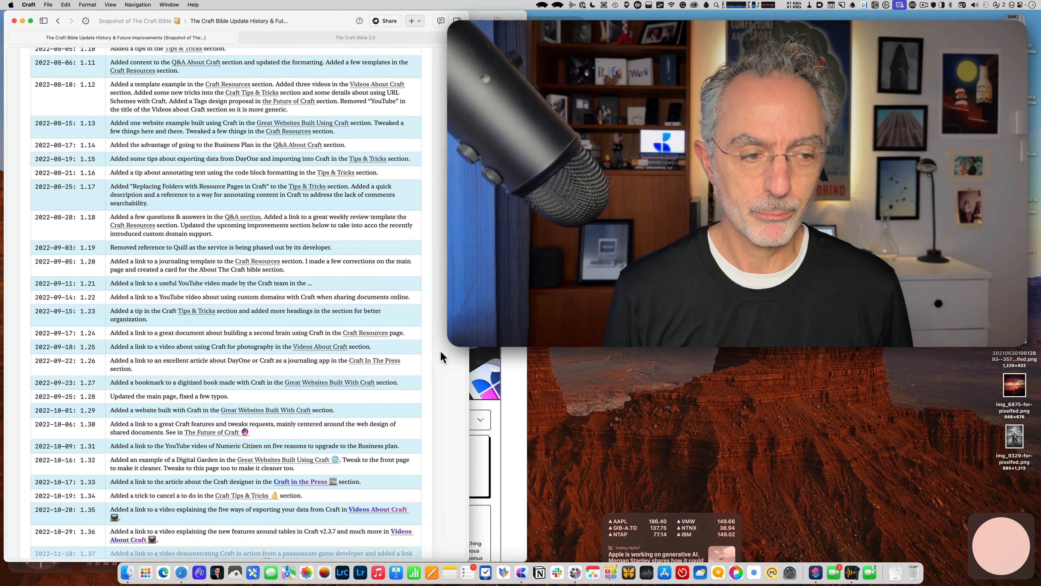
pyautogui.scroll(-3)
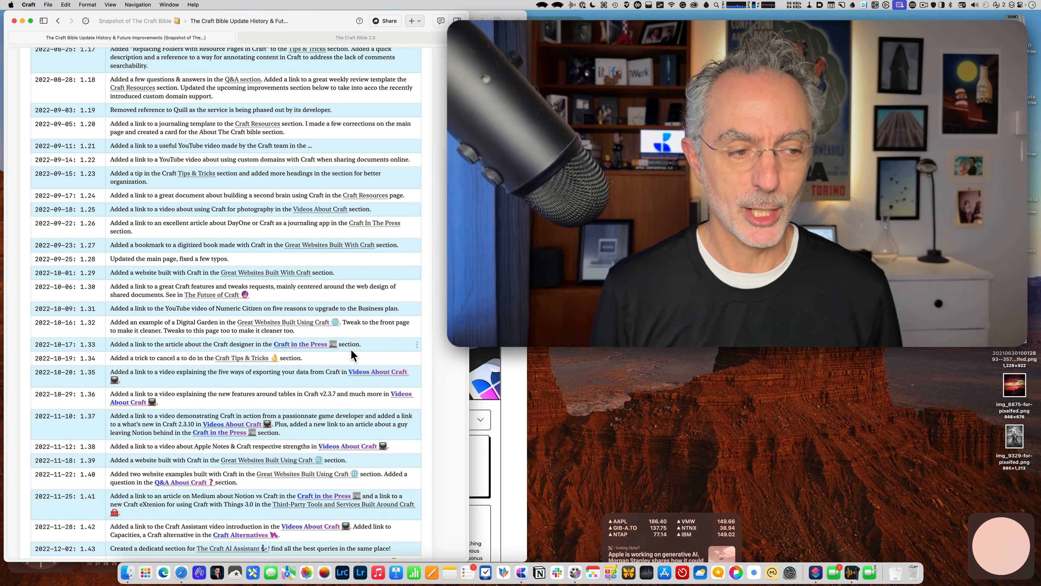
pyautogui.scroll(-3)
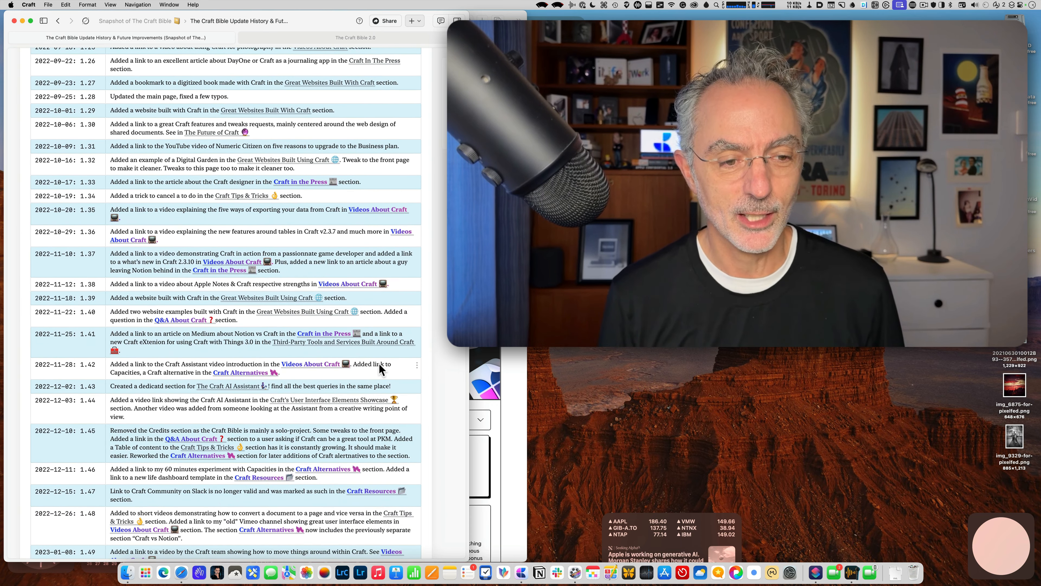
pyautogui.scroll(-3)
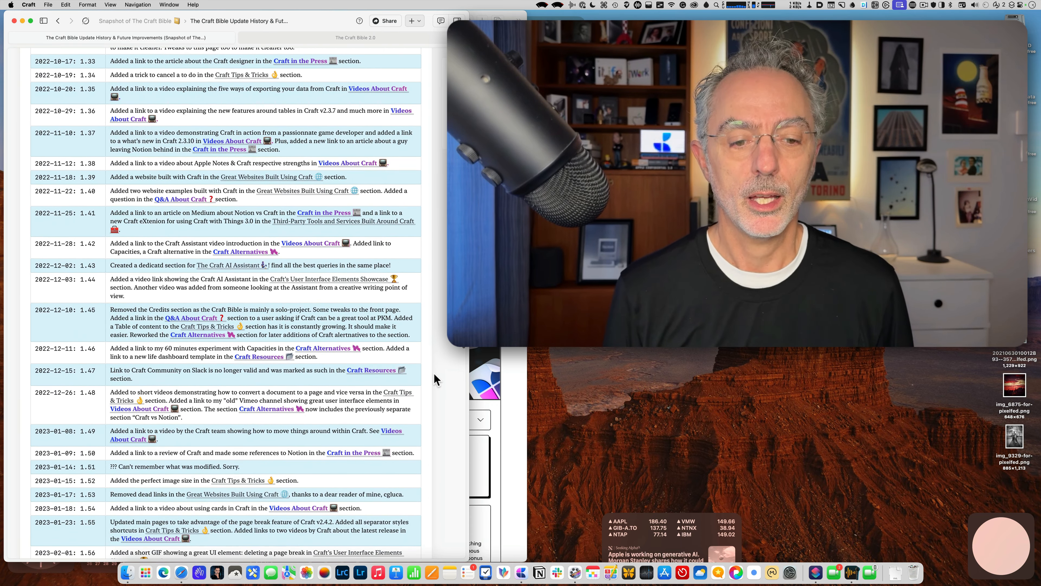
pyautogui.scroll(-3)
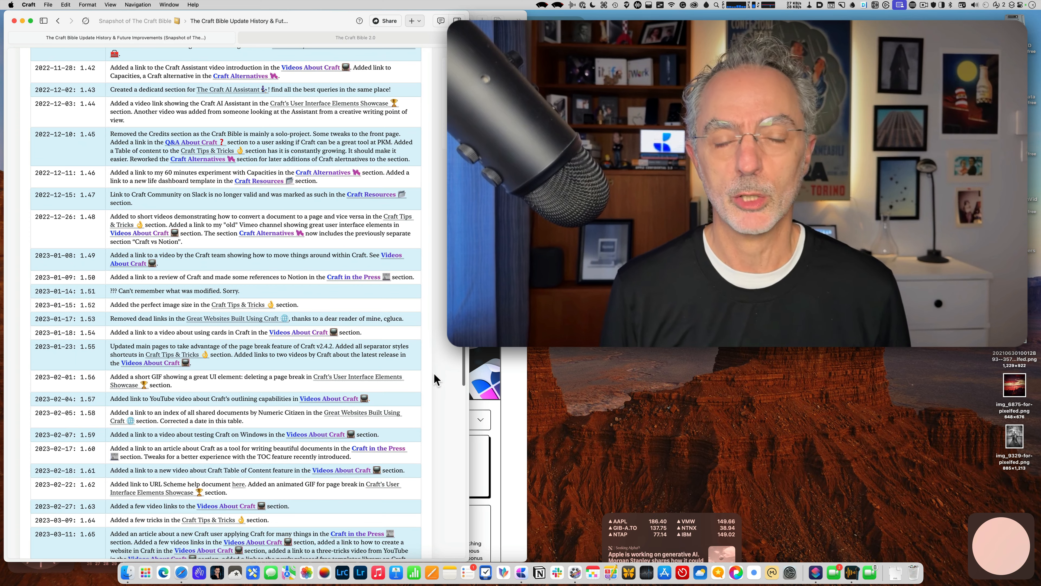
pyautogui.scroll(-3)
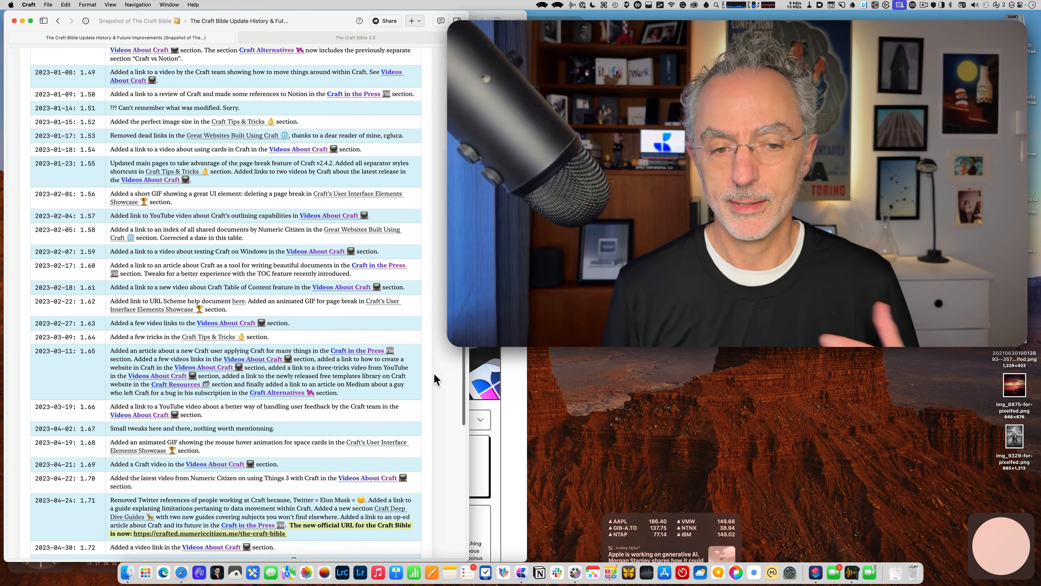
pyautogui.scroll(-3)
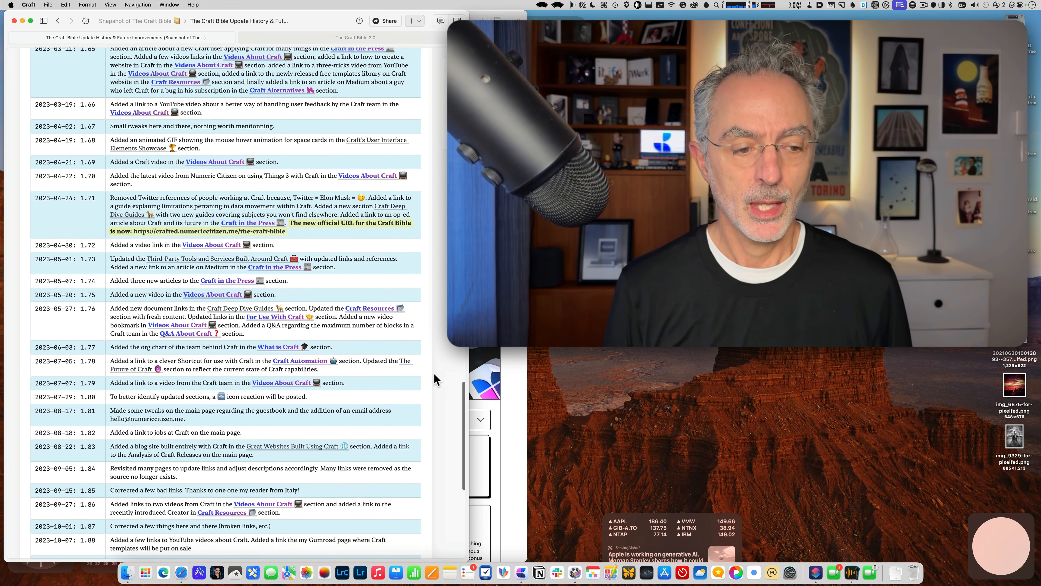
pyautogui.scroll(-3)
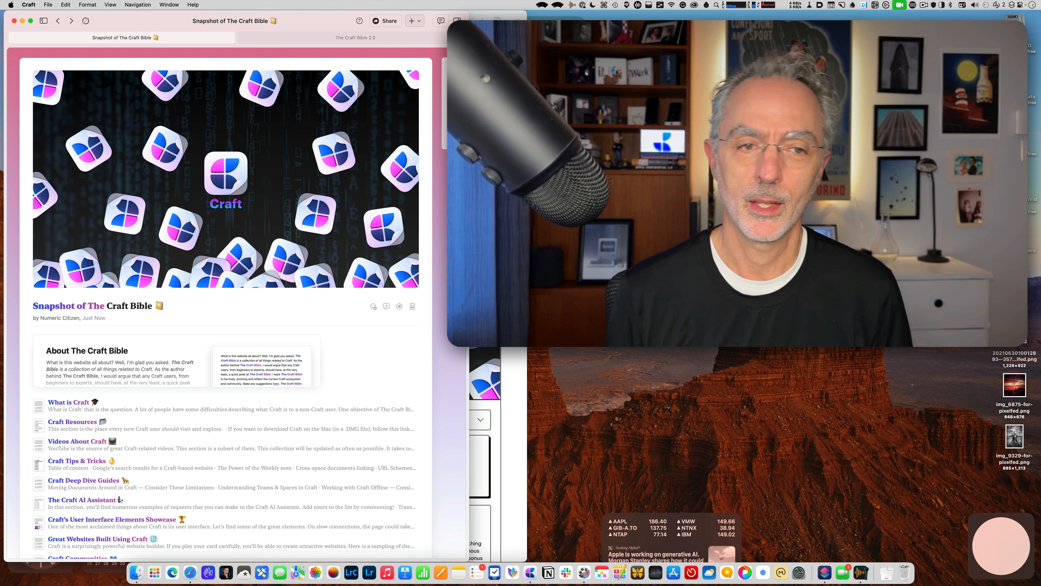
# Switch to The Craft Bible 2.0 document showing its grid of section cards.
pyautogui.click(355, 37)
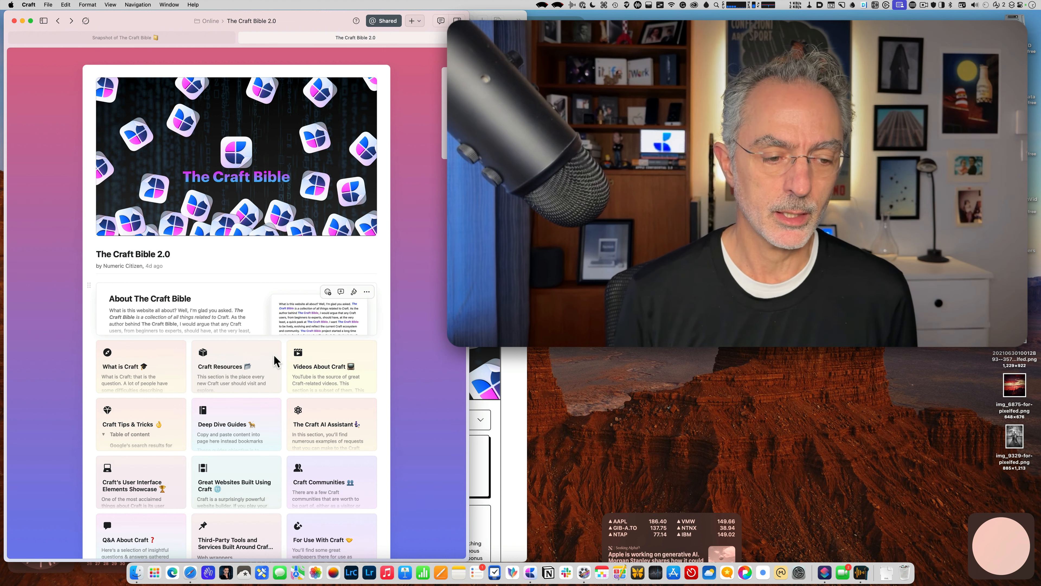
# Open Deep Dive Guides, then Understanding Teams & Spaces, and read down to What you need to know.
pyautogui.click(222, 423)
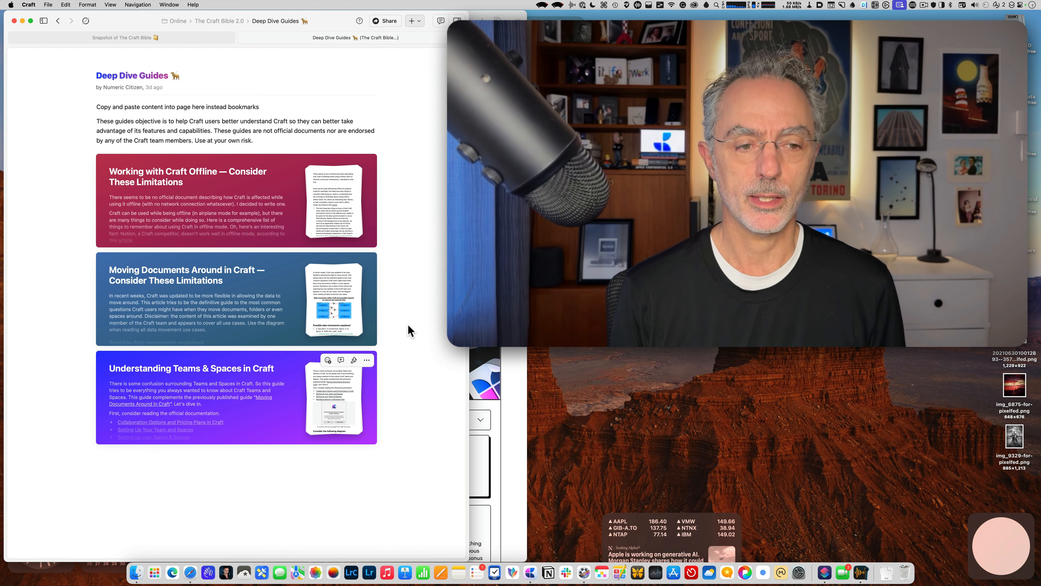
pyautogui.moveTo(207, 396)
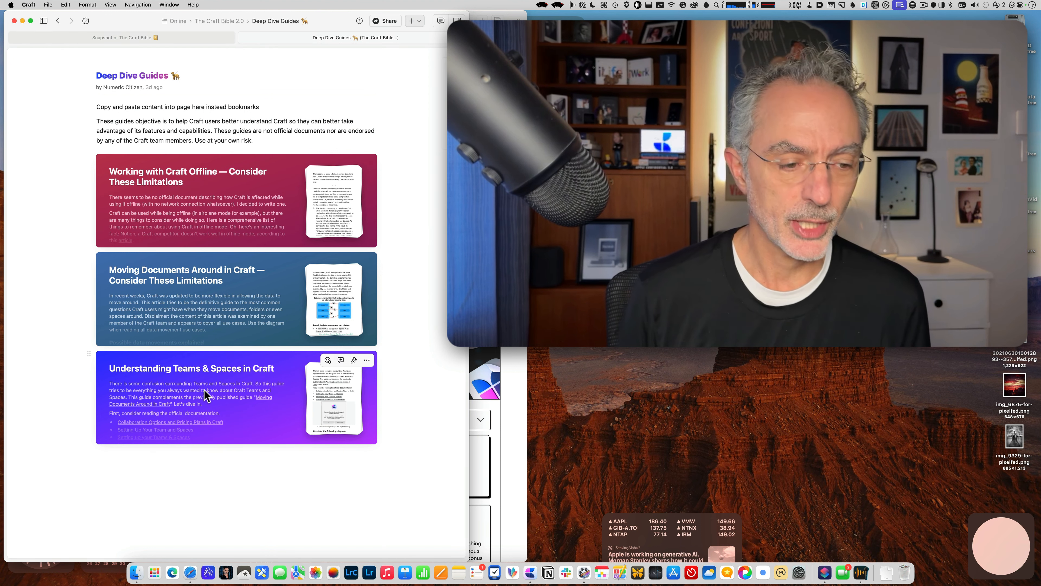
pyautogui.click(192, 368)
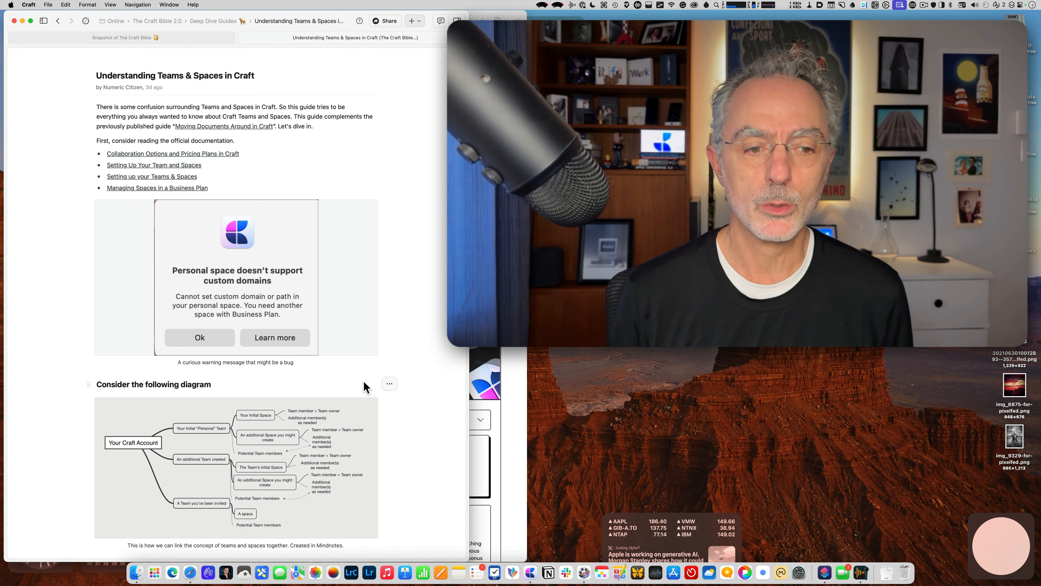
pyautogui.scroll(-3)
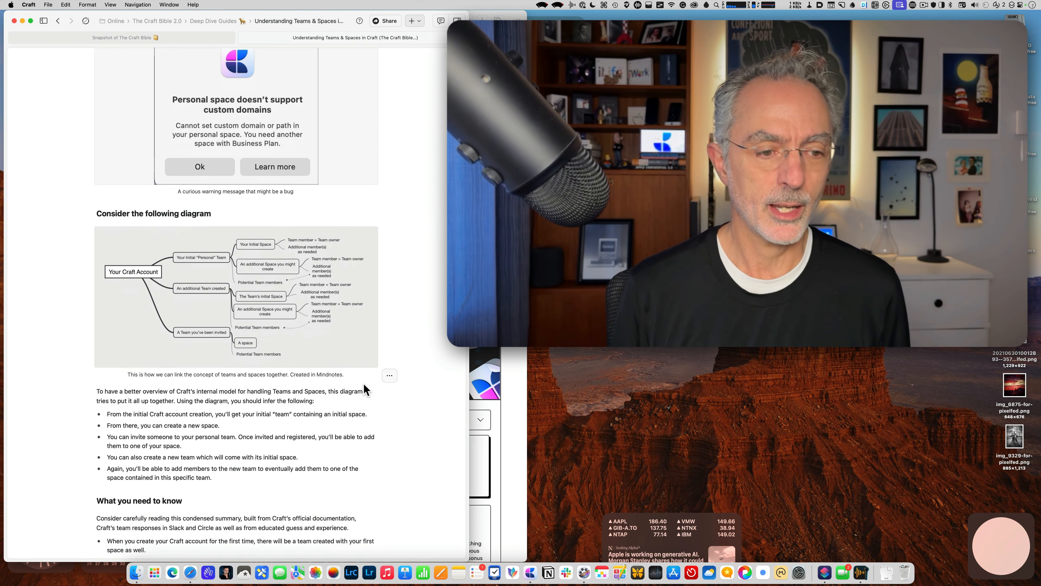
pyautogui.scroll(-3)
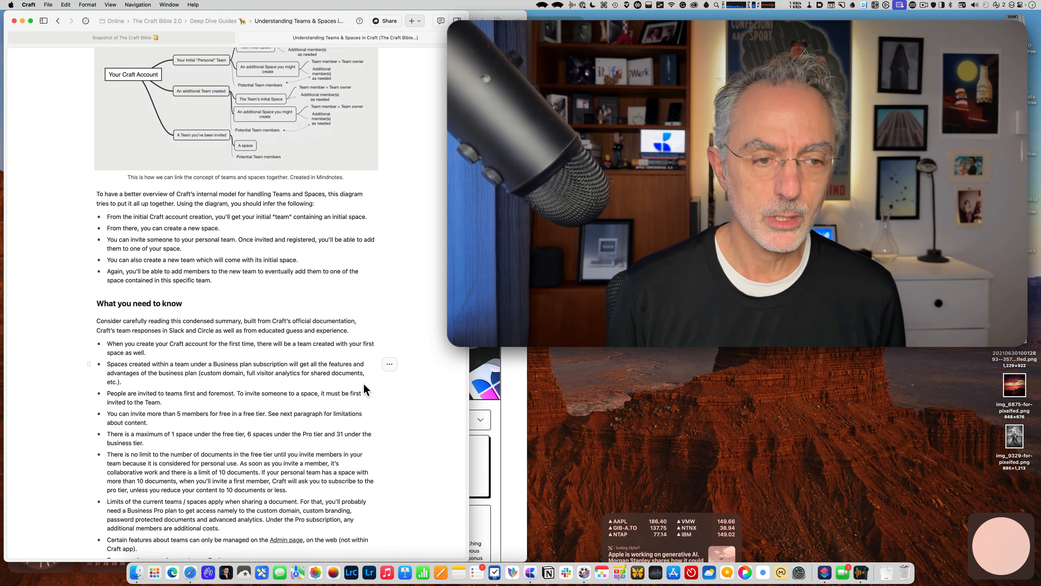
pyautogui.scroll(-3)
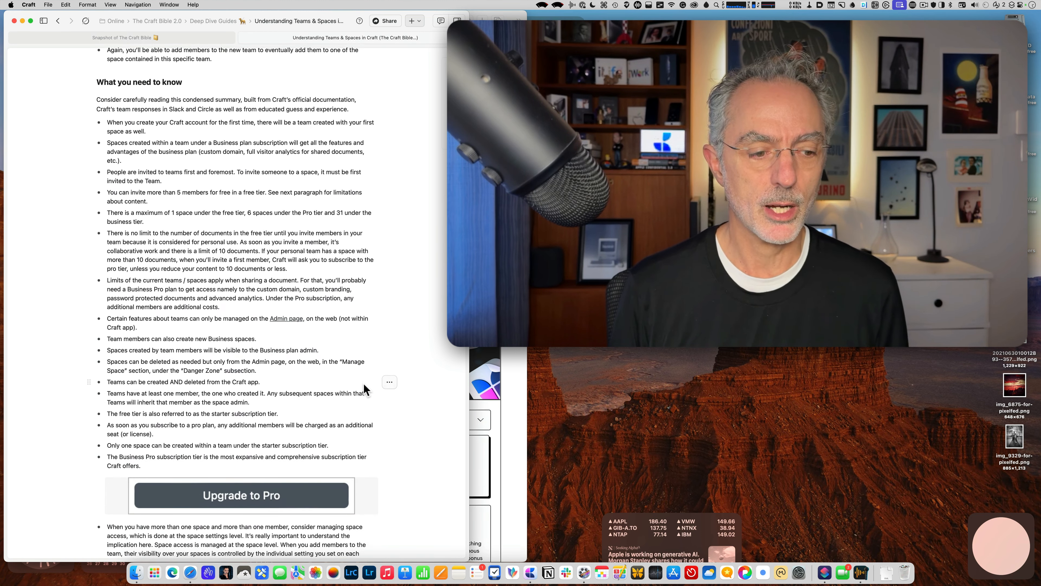
pyautogui.scroll(-3)
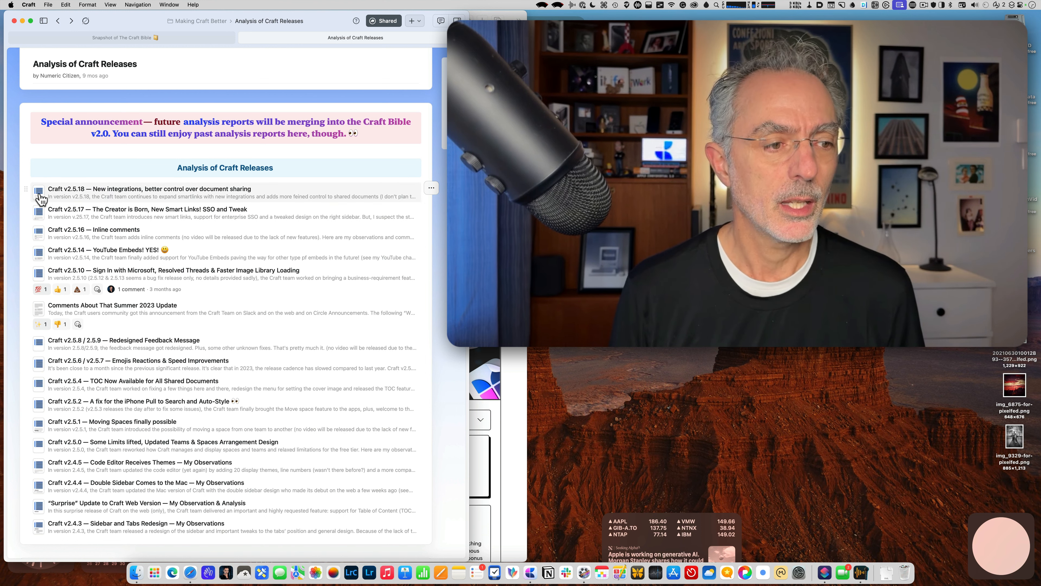
# Open the Craft v2.5.18 release analysis from the Analysis of Craft Releases list.
pyautogui.click(150, 188)
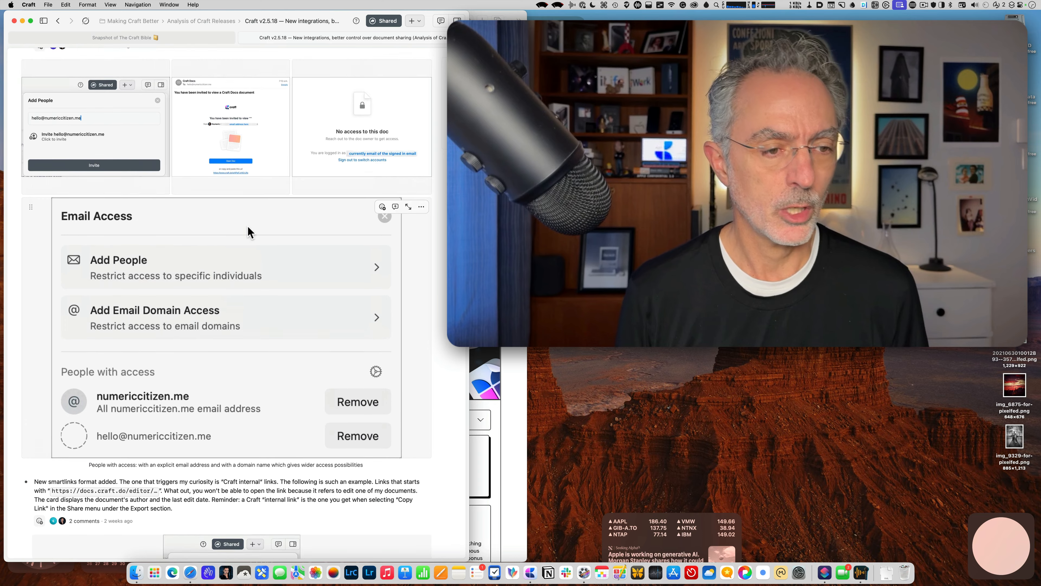
# Read the v2.5.18 report from Email Access images to The negatives and What's missing.
pyautogui.scroll(-3)
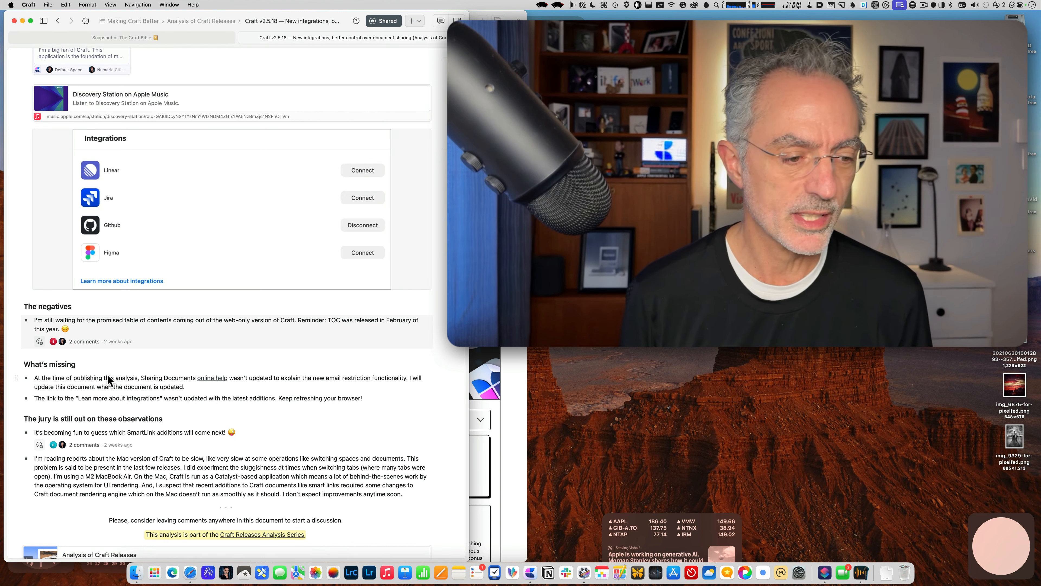
pyautogui.scroll(-3)
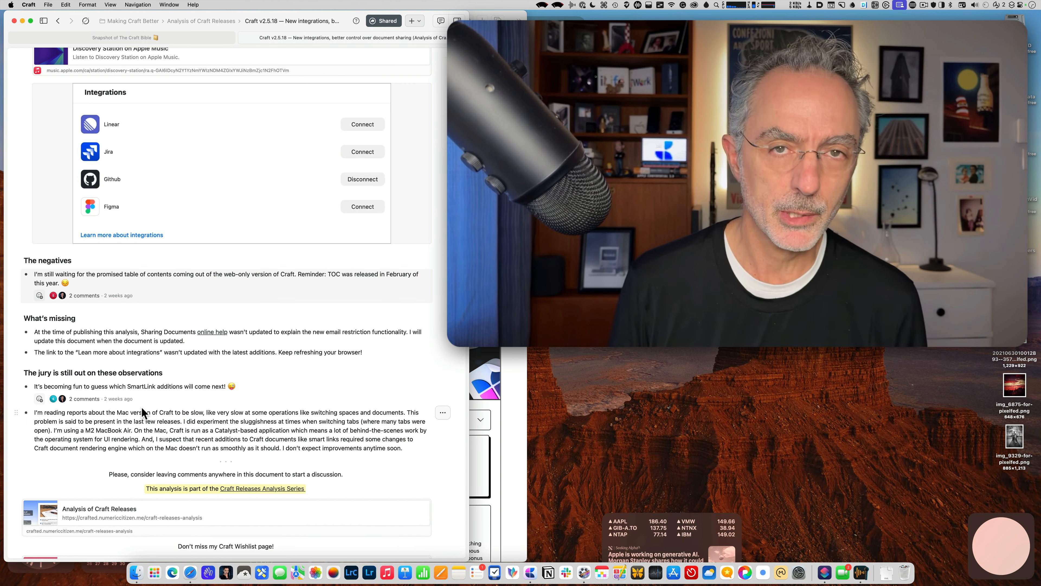
pyautogui.scroll(-3)
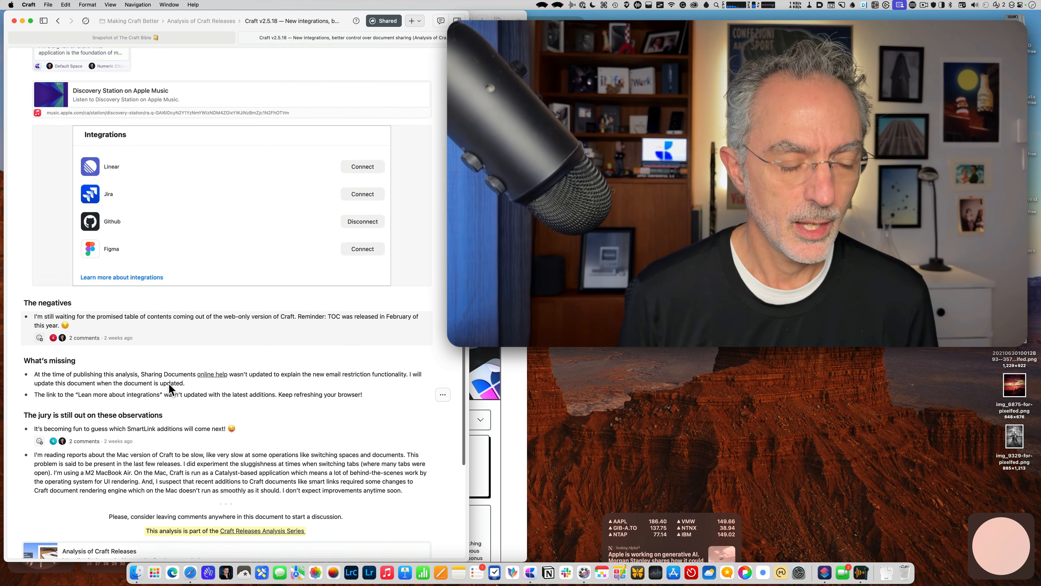
pyautogui.scroll(-3)
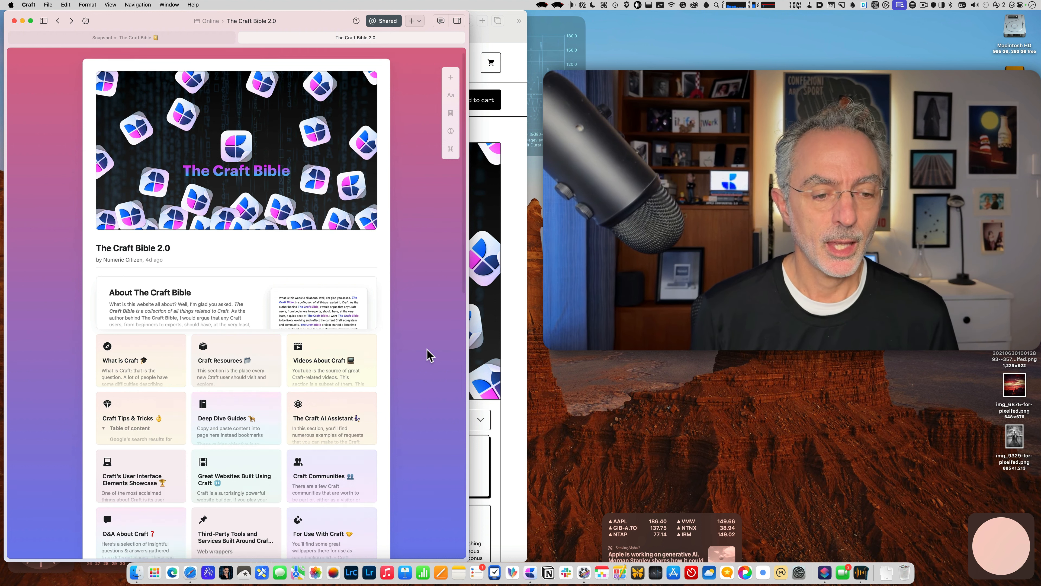
# Scroll the section cards down to Upcoming Updates and Update History.
pyautogui.scroll(-3)
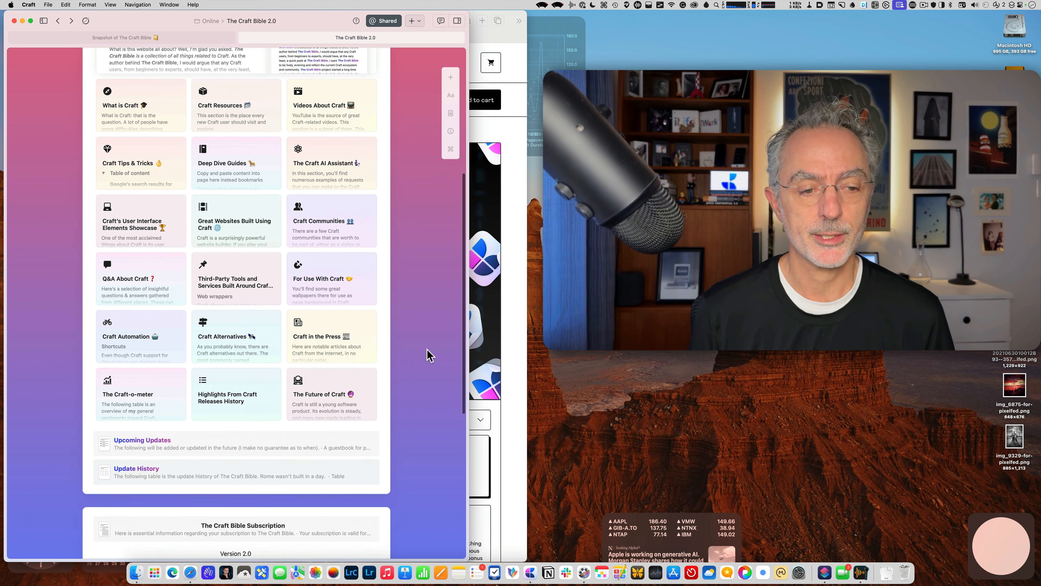
pyautogui.scroll(-3)
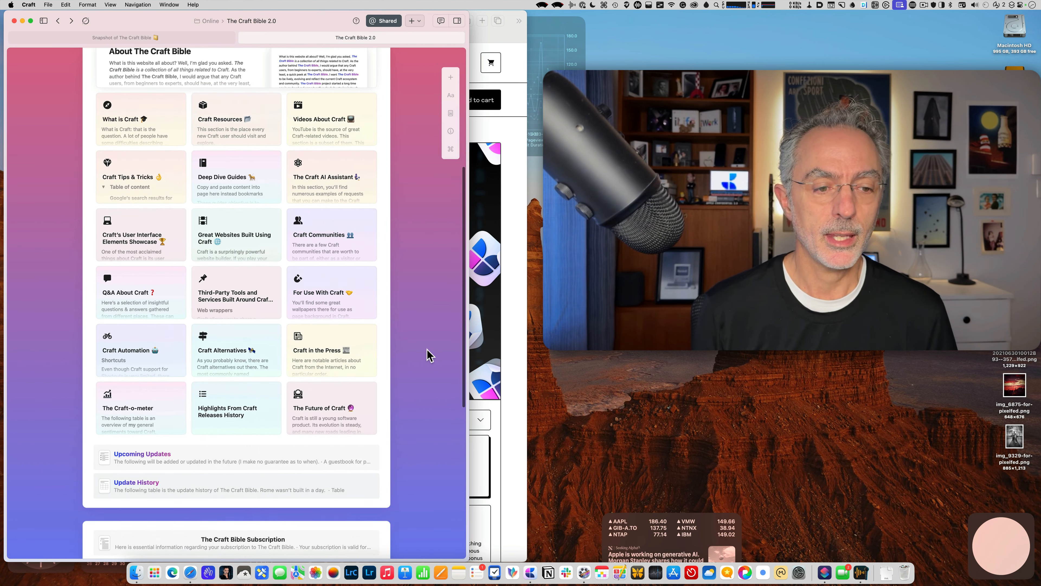
pyautogui.scroll(-3)
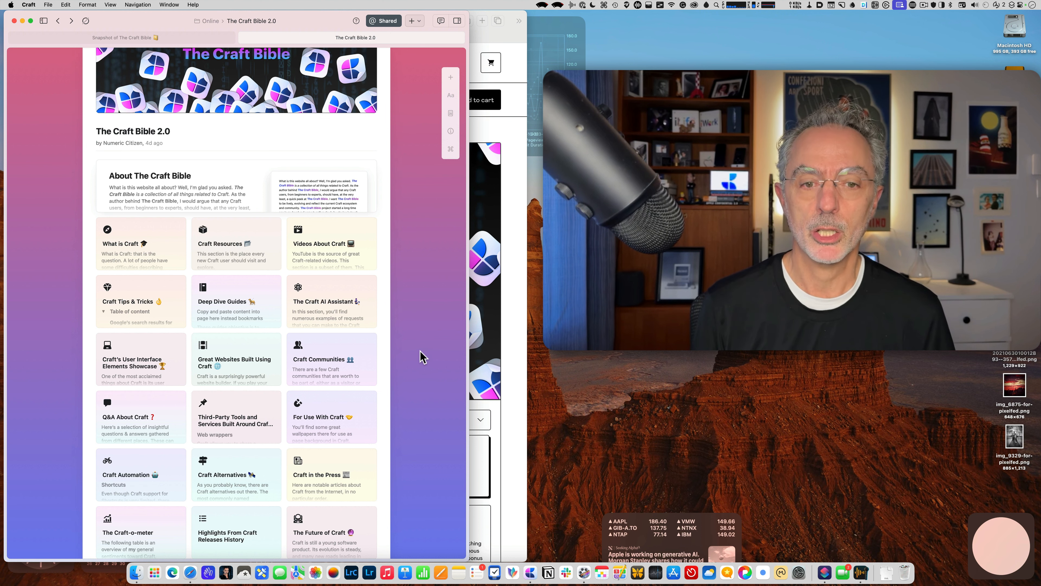
pyautogui.moveTo(510, 306)
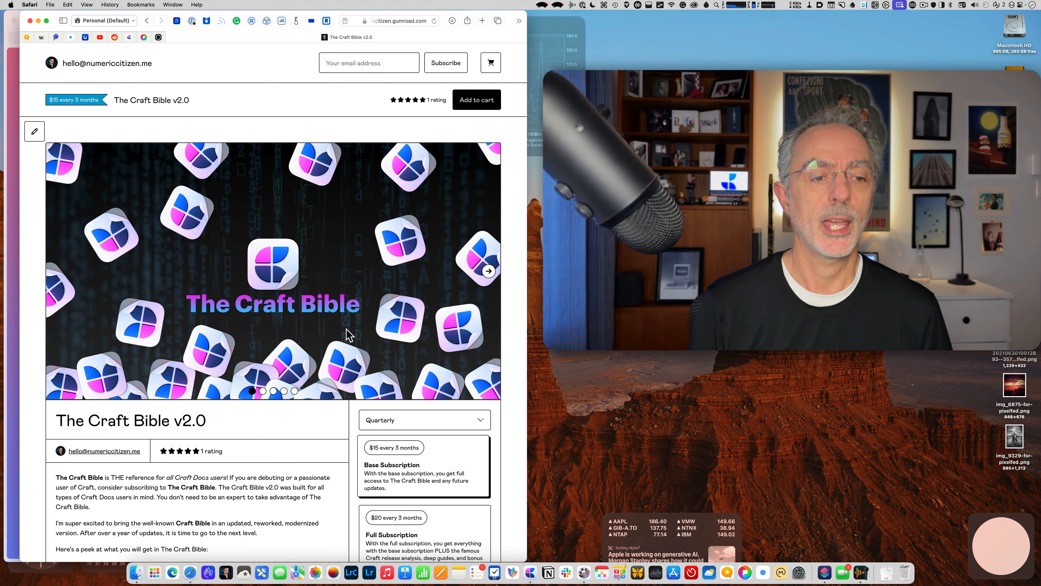
# Scroll the Gumroad page to the quarterly Base and Full subscription options.
pyautogui.scroll(-3)
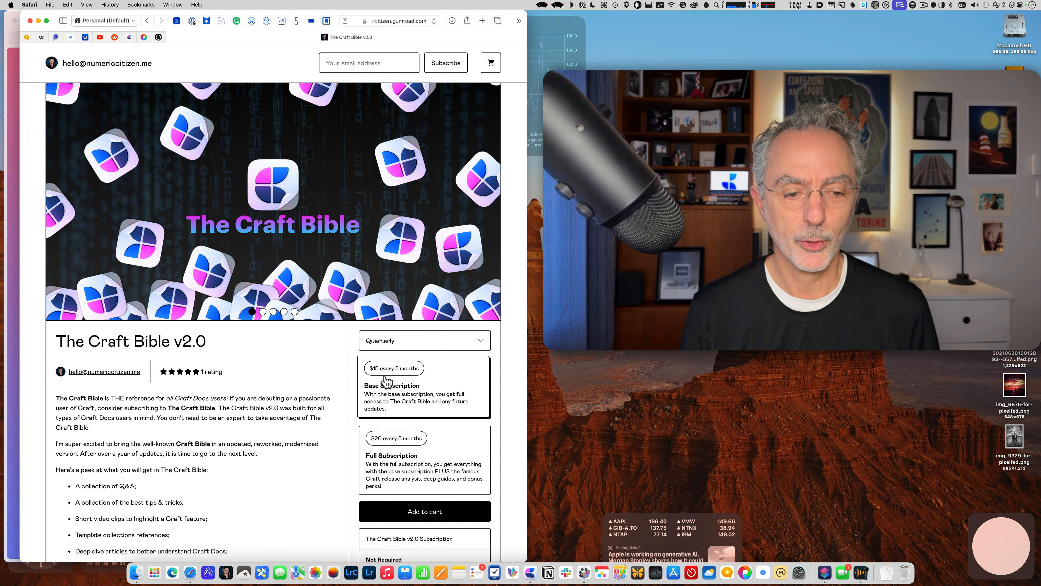
pyautogui.moveTo(450, 387)
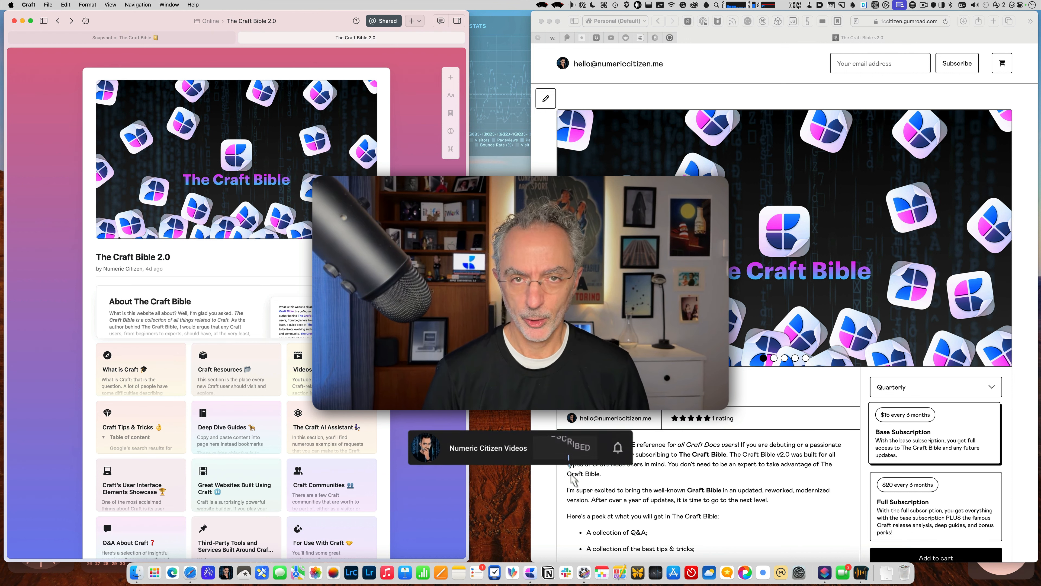
pyautogui.click(565, 446)
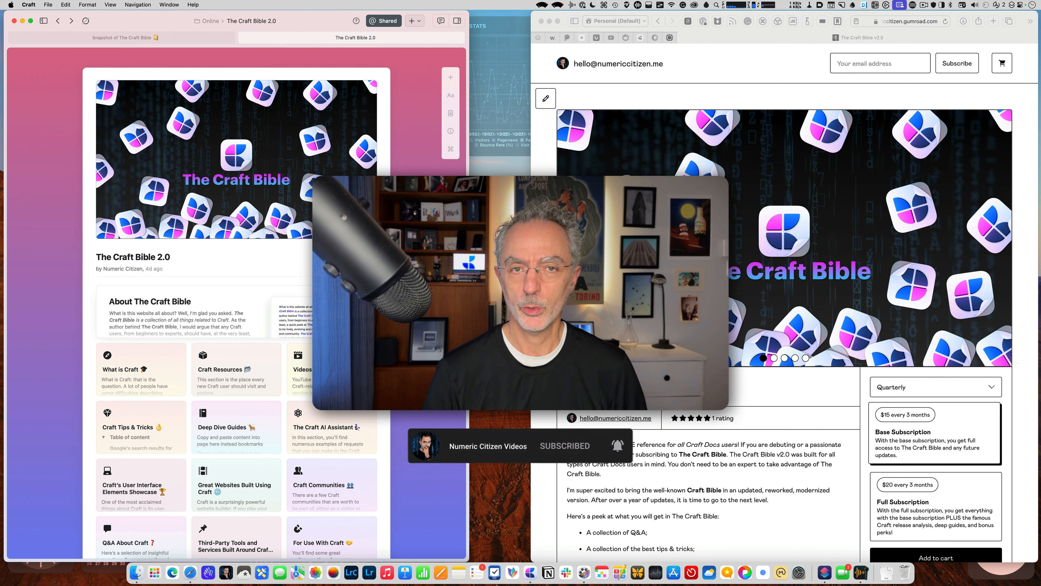